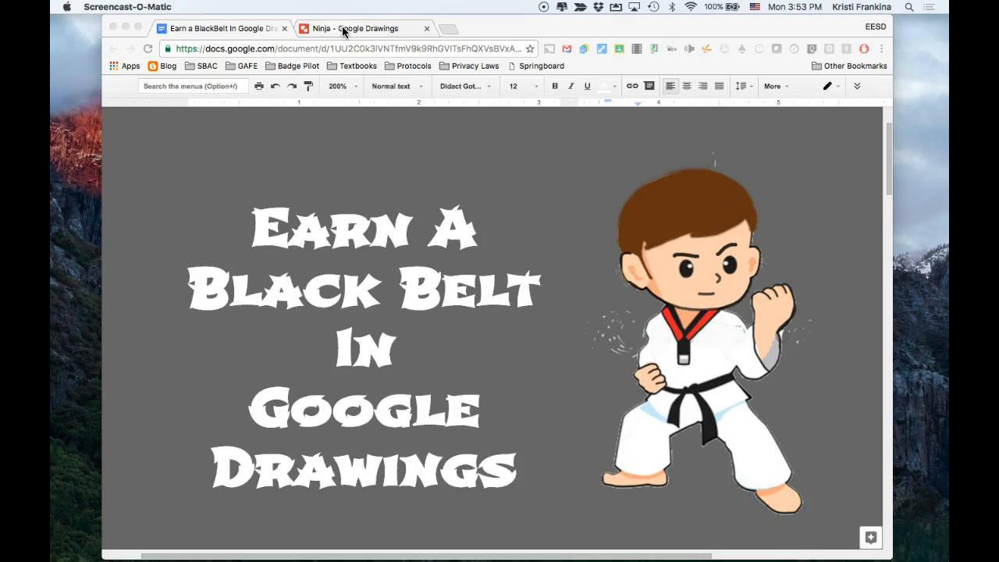
Step: Switch to the 'Ninja - Google Drawings' tab with the elephant poster
left_click(362, 28)
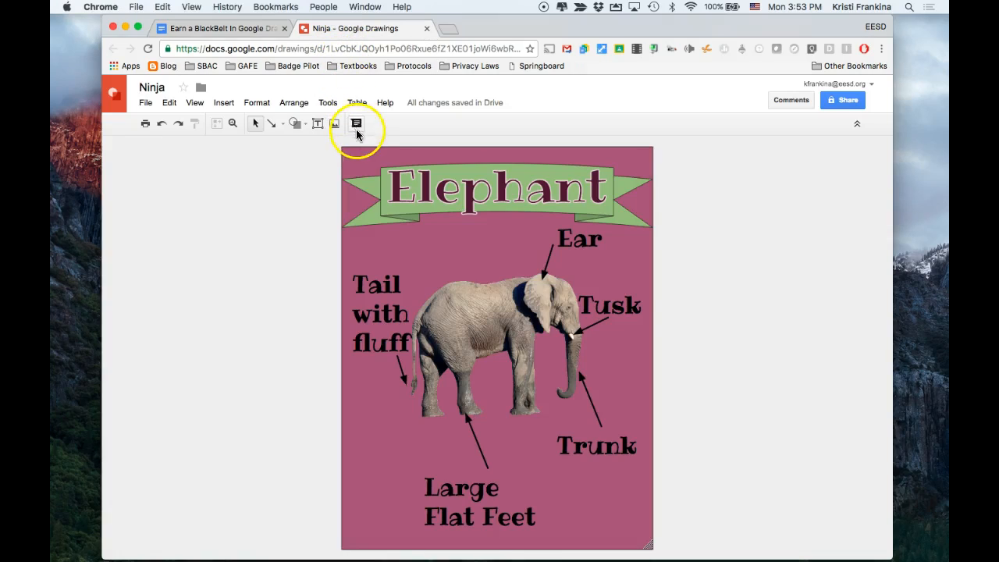
Step: Search for 'elephant habitat' in the Tools > Explore panel
left_click(327, 102)
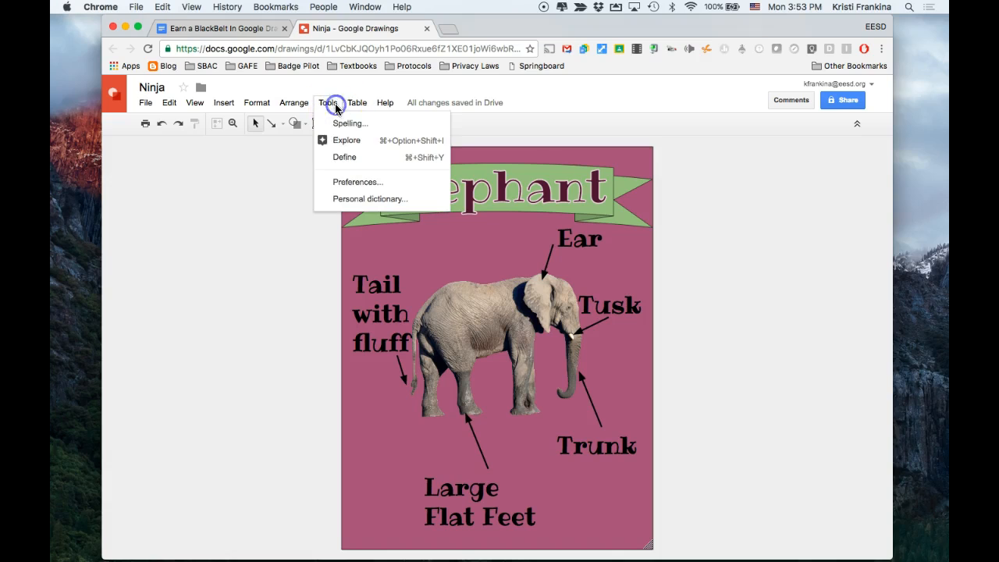
left_click(346, 139)
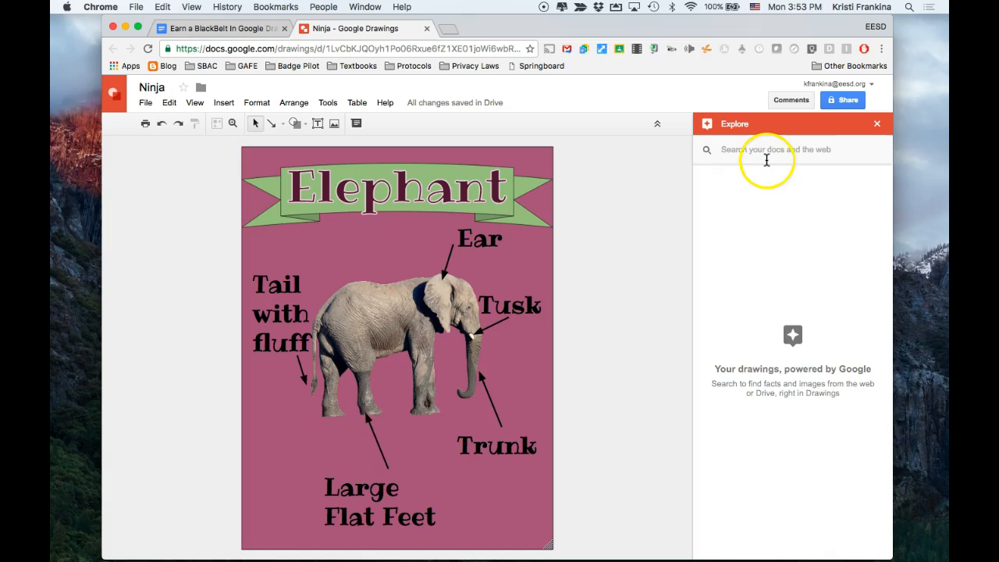
type("e")
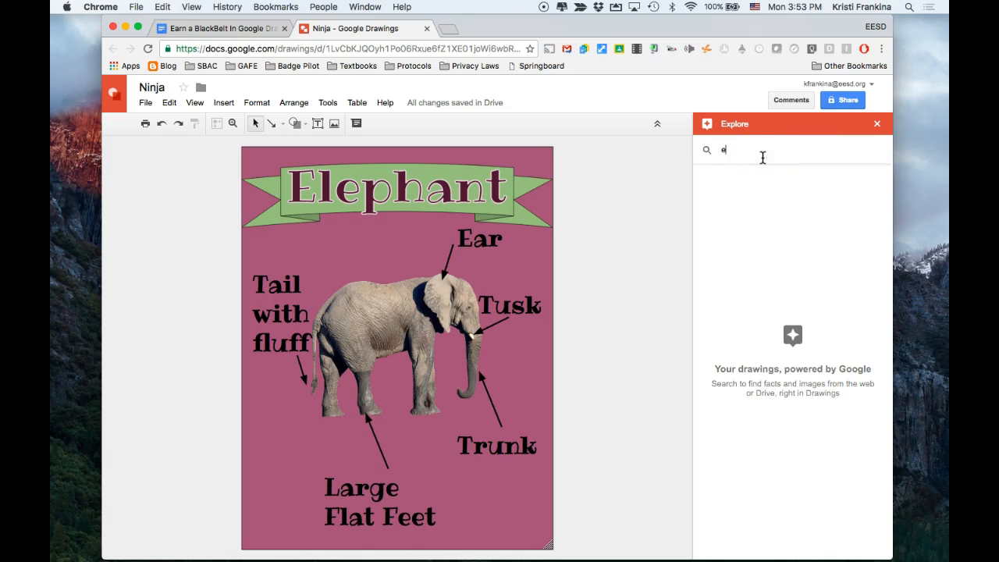
type("lephant habitat")
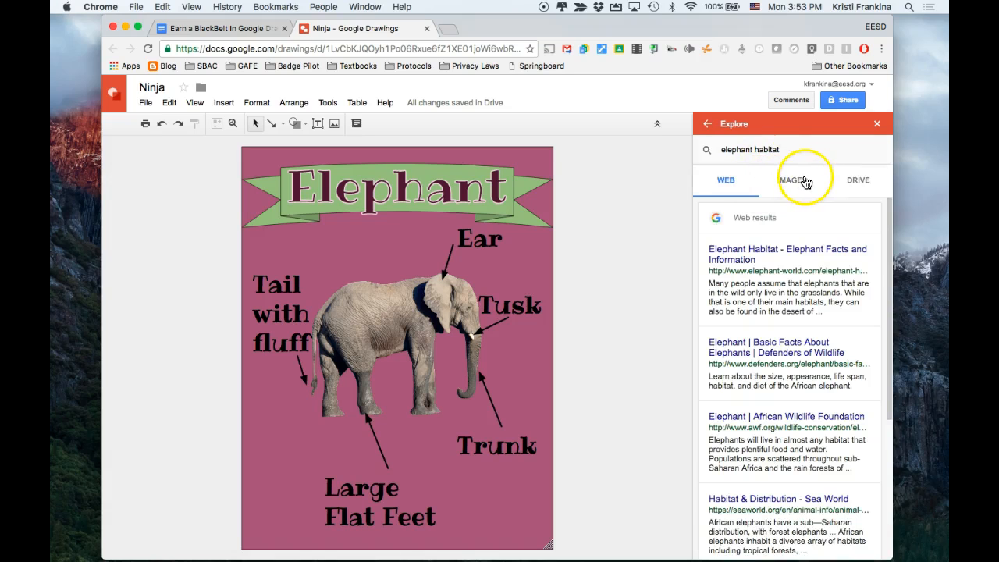
Step: Show the image results for elephant habitat and browse through them
left_click(791, 180)
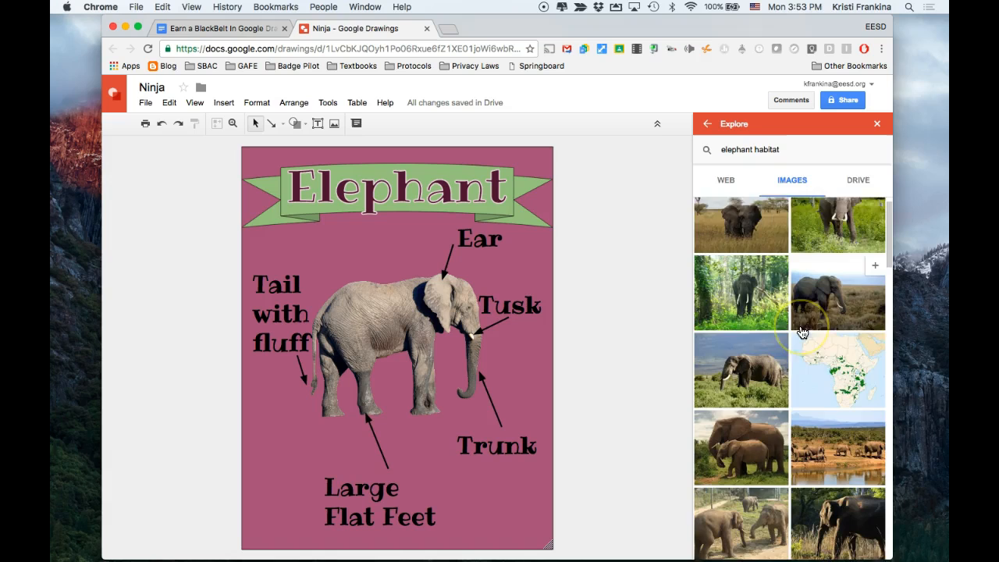
scroll("down", 3)
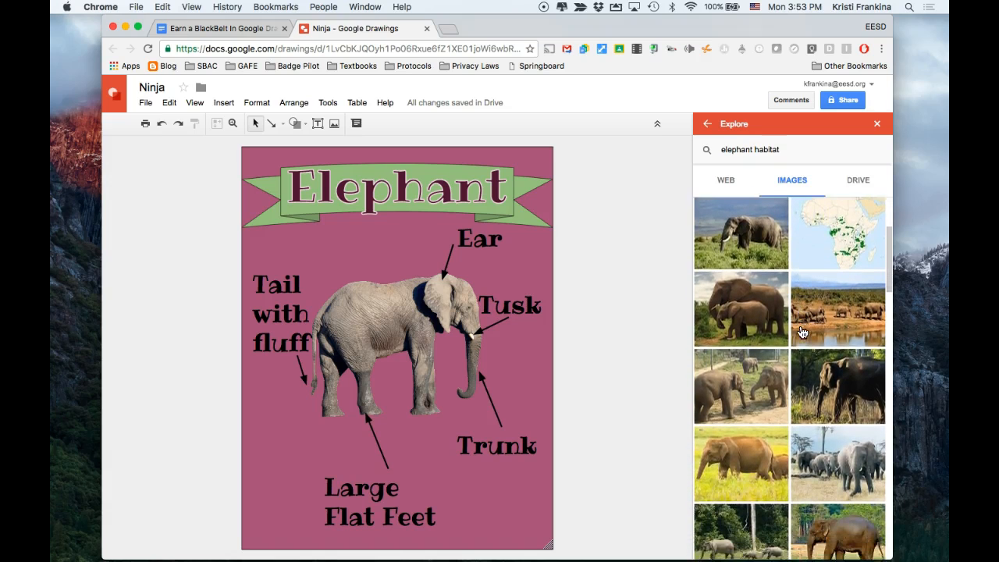
scroll("down", 3)
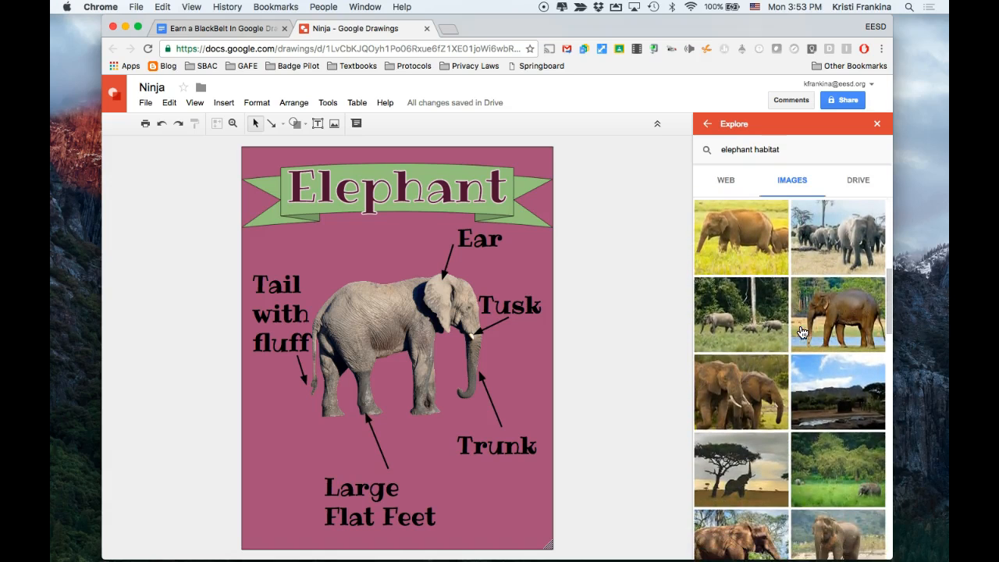
scroll("down", 3)
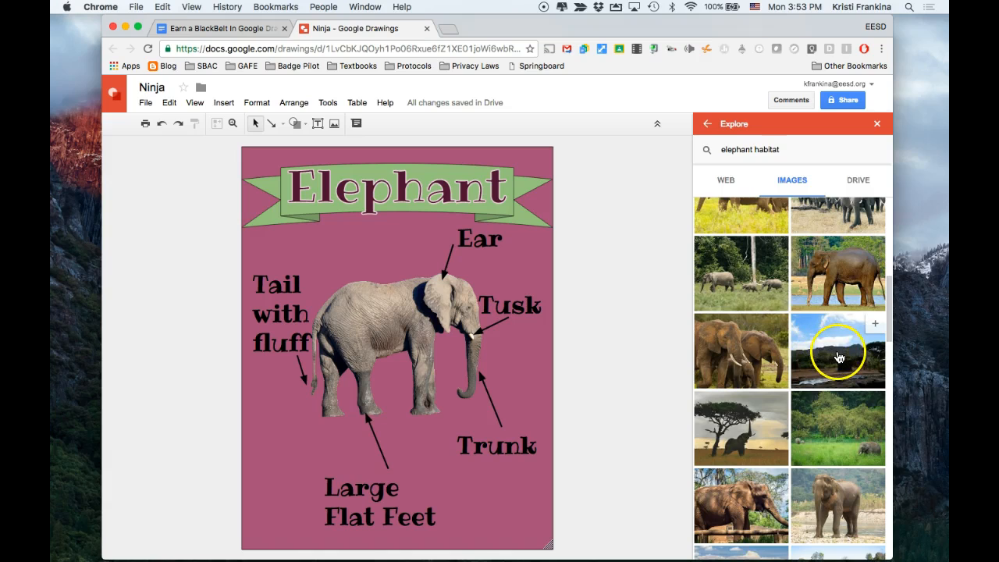
mouse_move(846, 357)
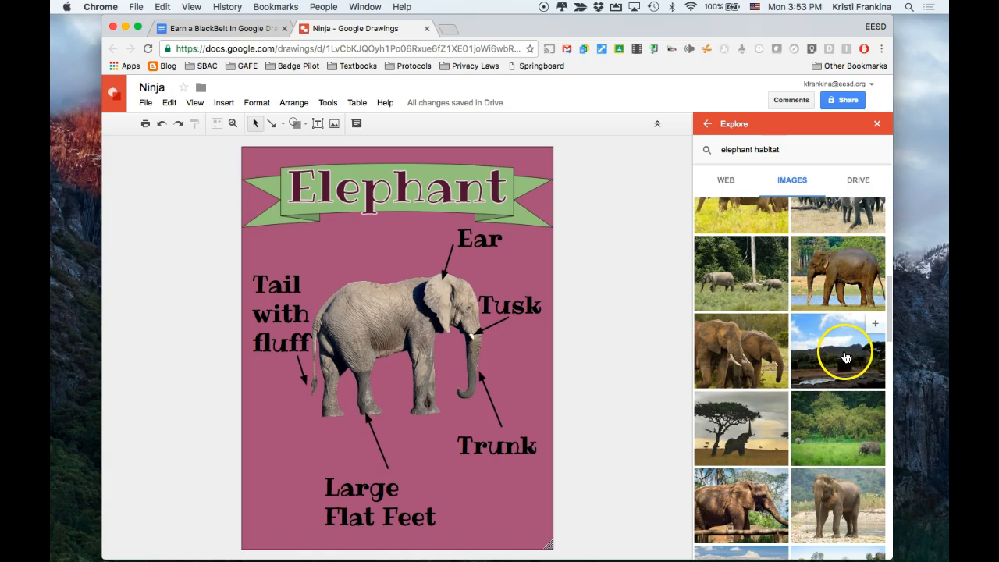
Step: Add the mountain habitat photo to the poster, ordered just above the pink background
left_click_drag(838, 351, 437, 337)
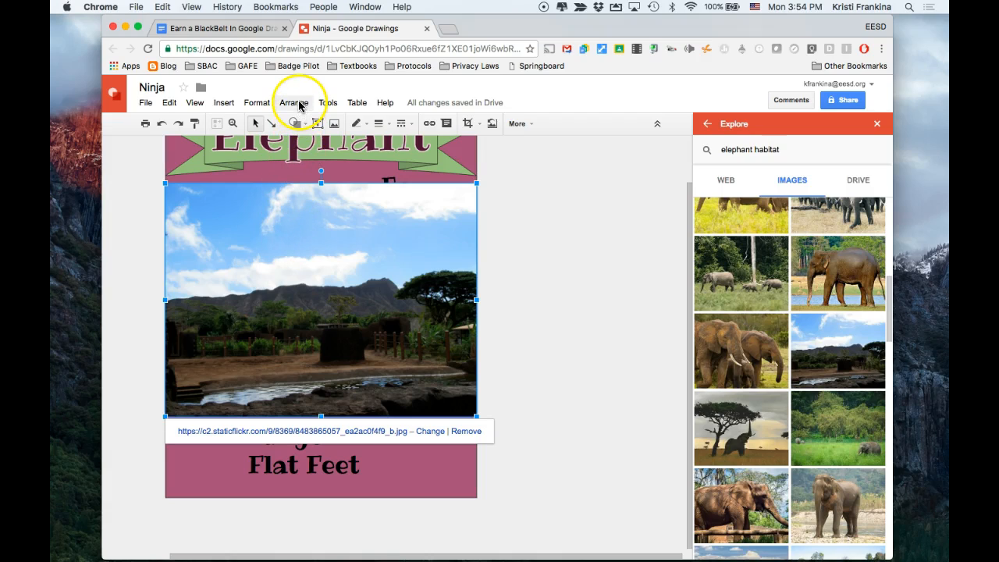
left_click(293, 103)
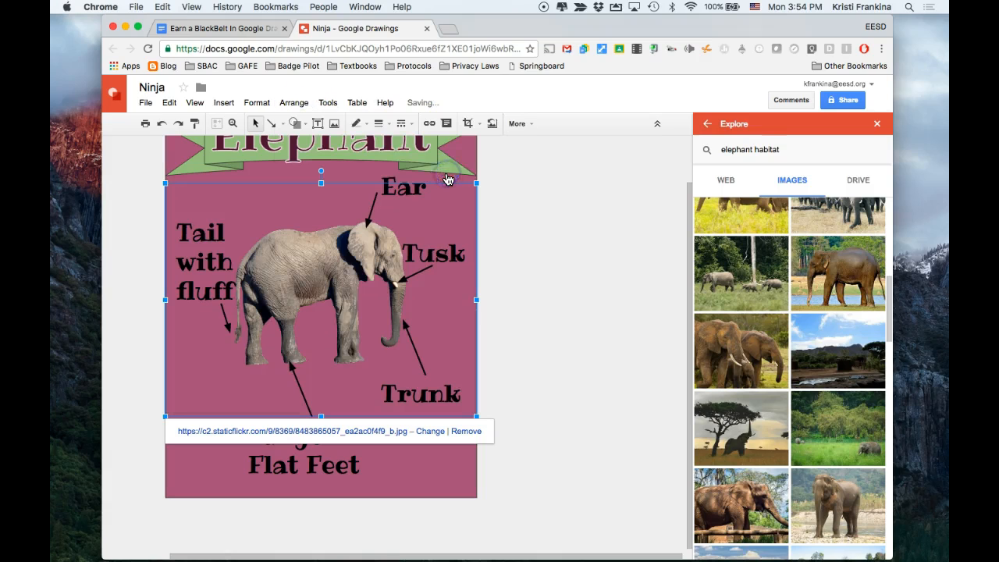
left_click(294, 102)
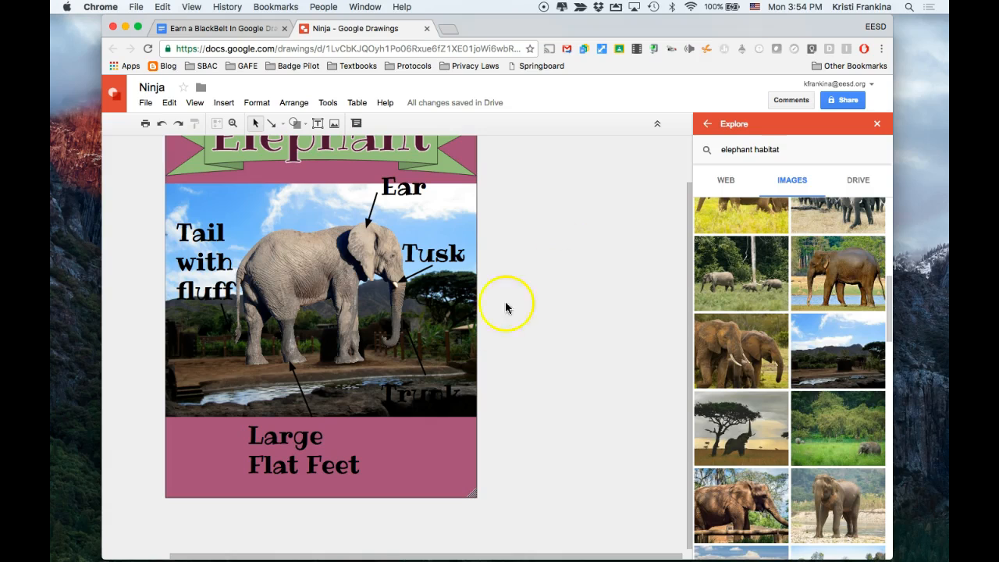
mouse_move(401, 240)
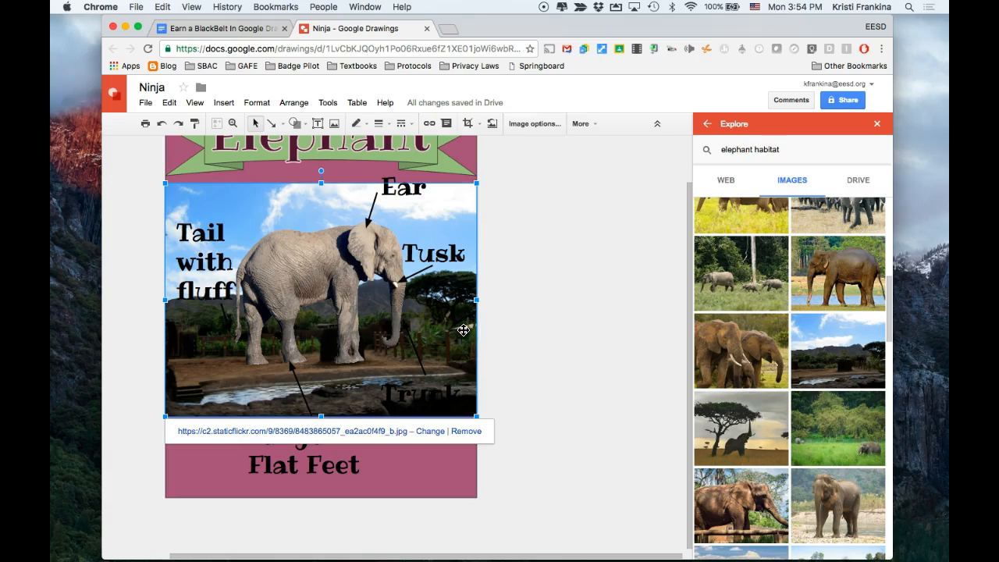
mouse_move(432, 328)
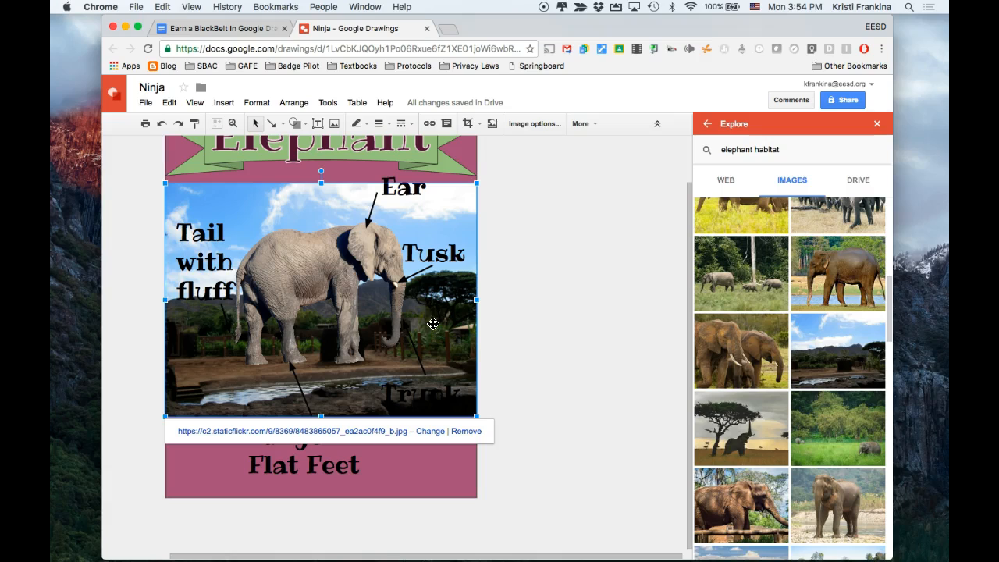
mouse_move(487, 193)
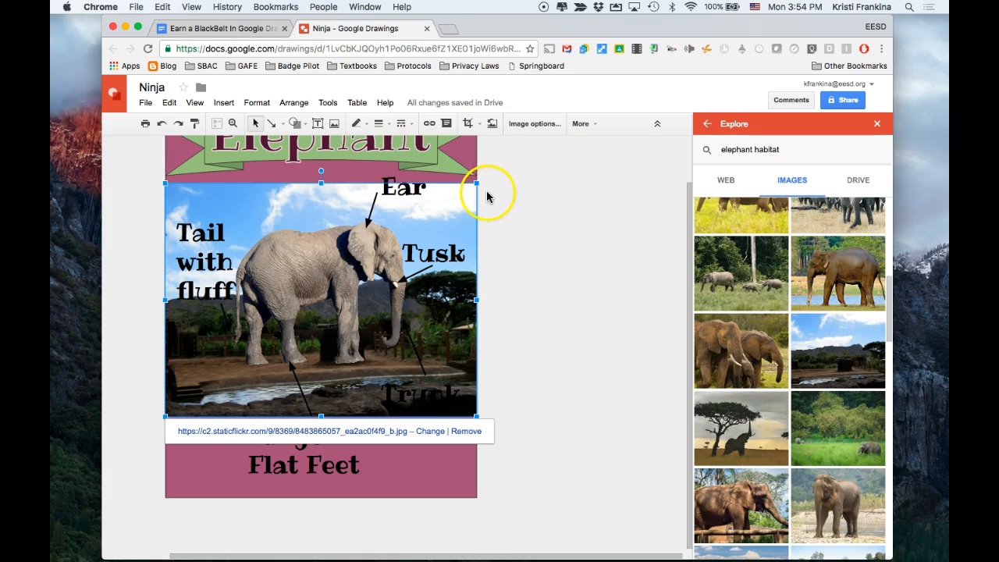
mouse_move(461, 205)
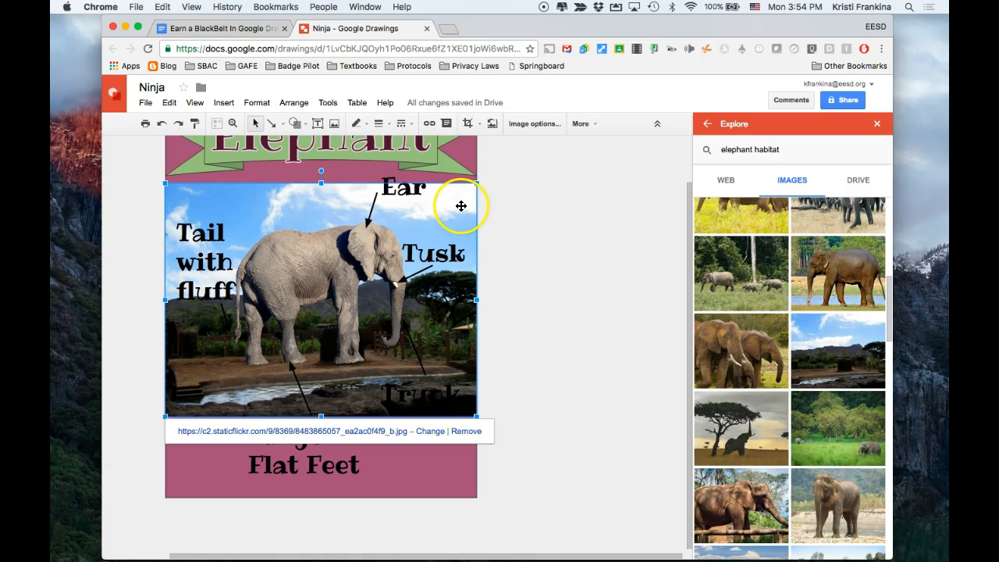
mouse_move(477, 185)
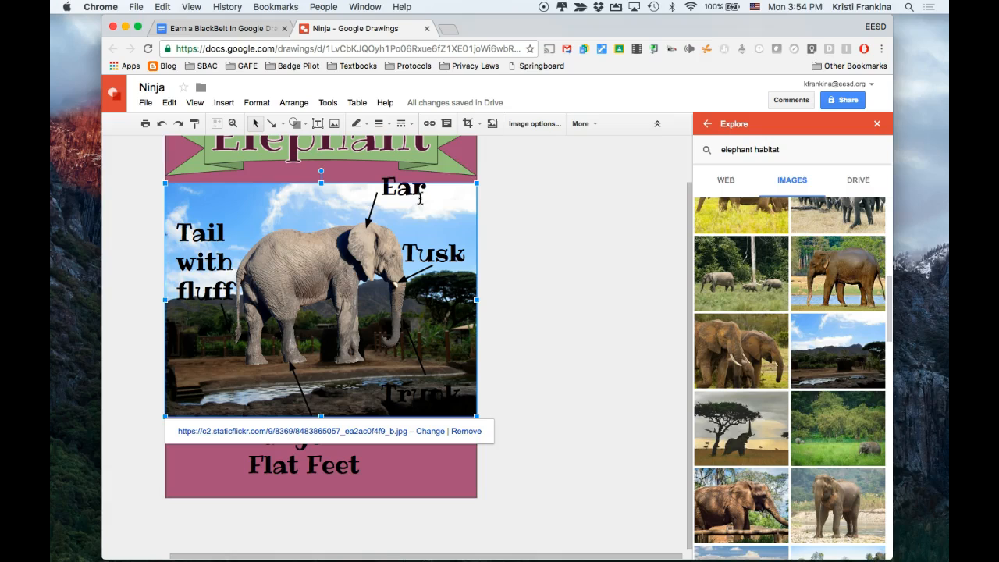
mouse_move(484, 134)
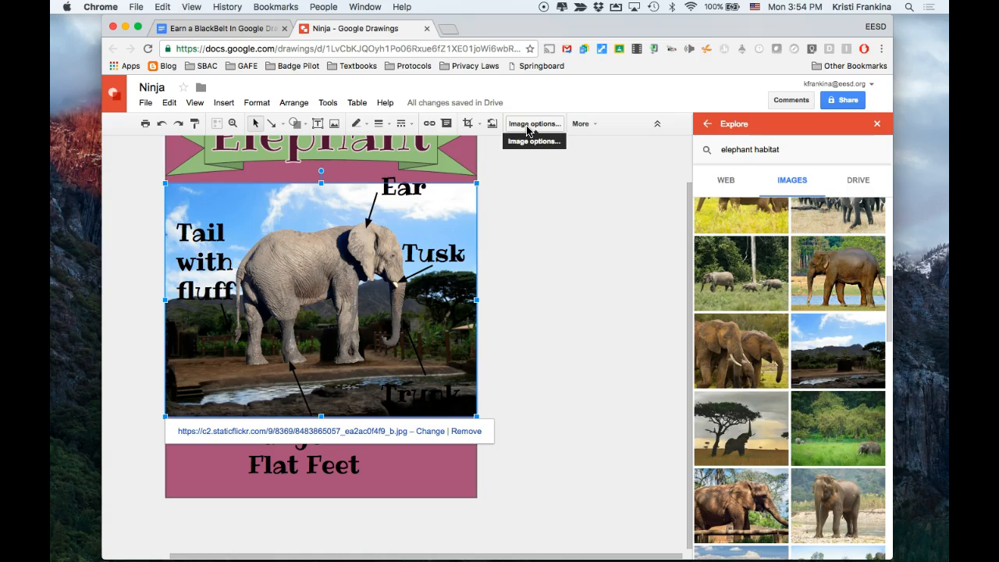
Step: Give the habitat photo a light transparency in Image options, then deselect it
left_click(534, 123)
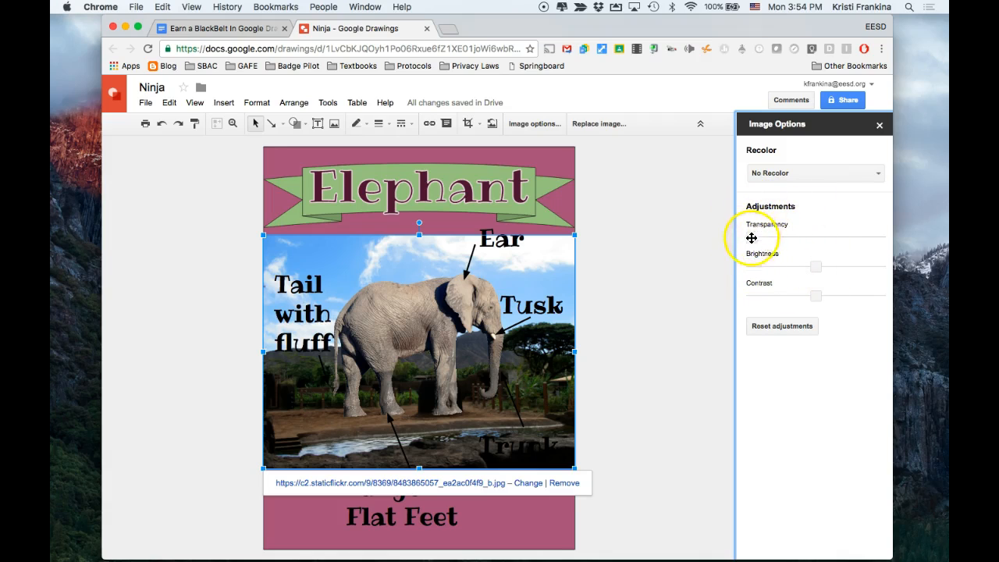
mouse_move(751, 237)
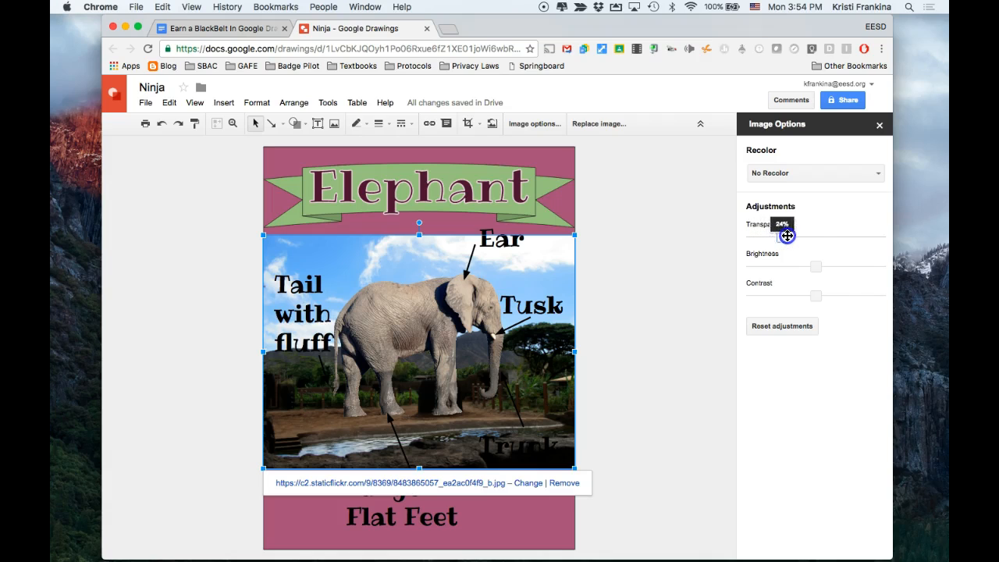
left_click_drag(781, 235, 838, 235)
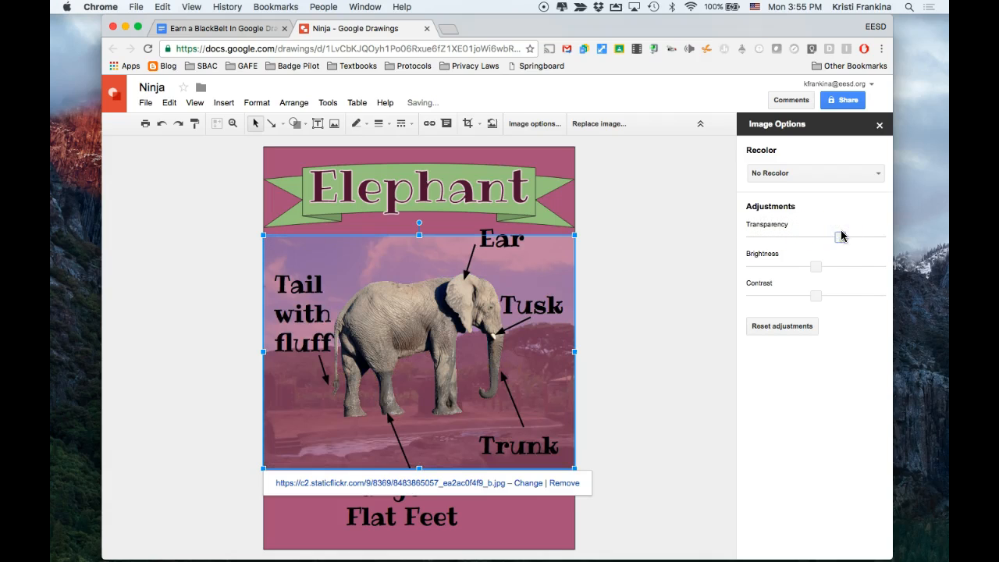
left_click_drag(815, 236, 840, 236)
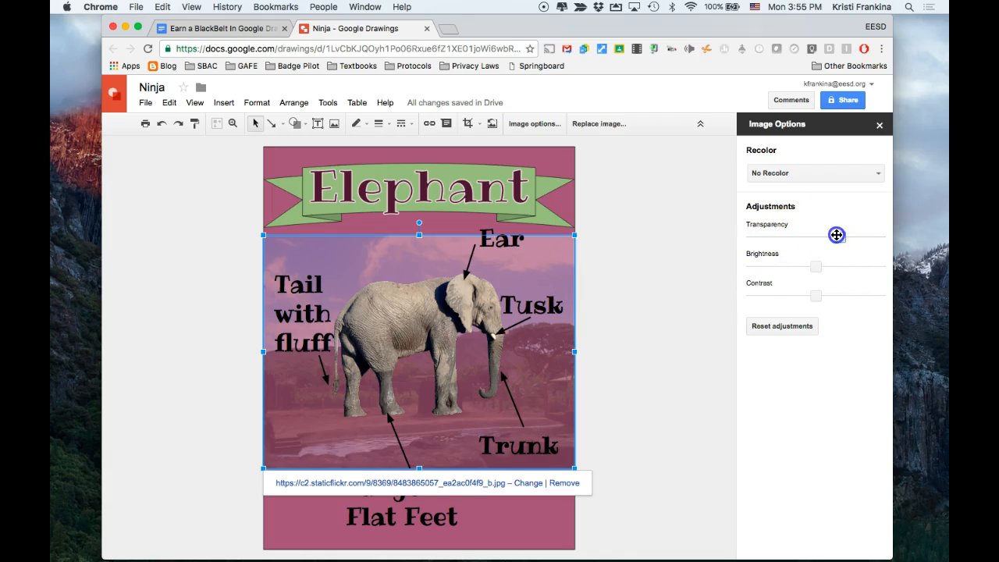
left_click_drag(836, 235, 786, 239)
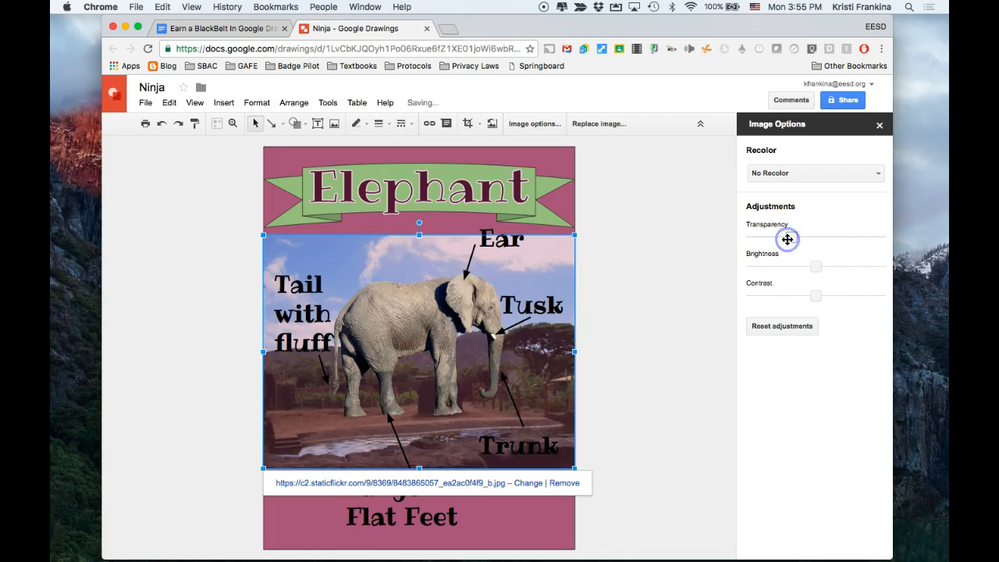
left_click_drag(816, 236, 790, 236)
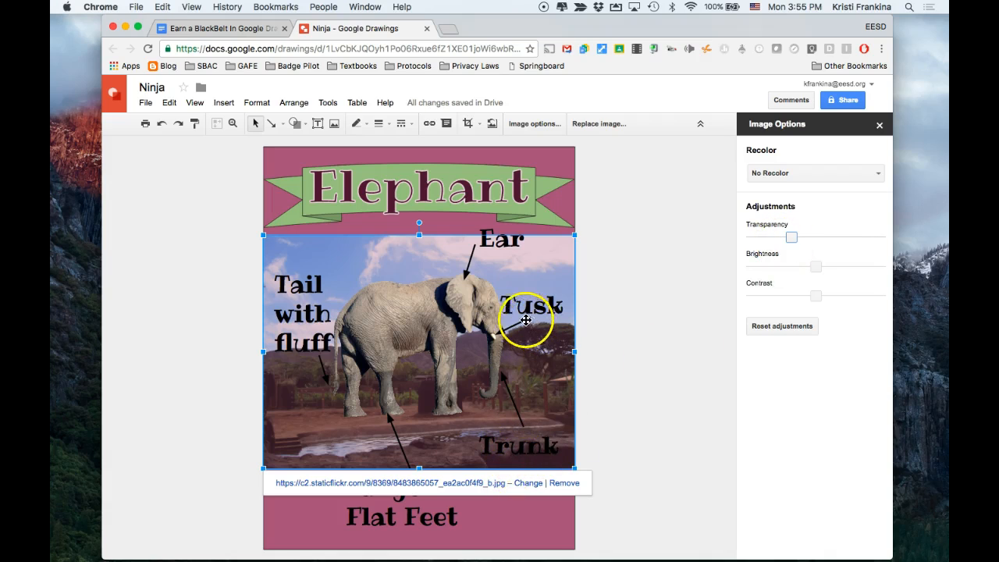
mouse_move(442, 327)
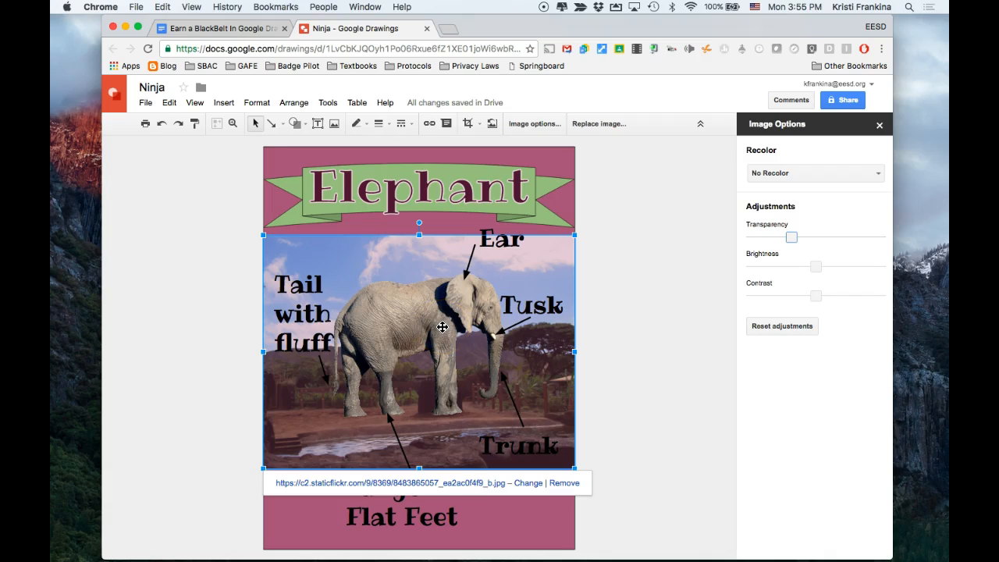
left_click(668, 375)
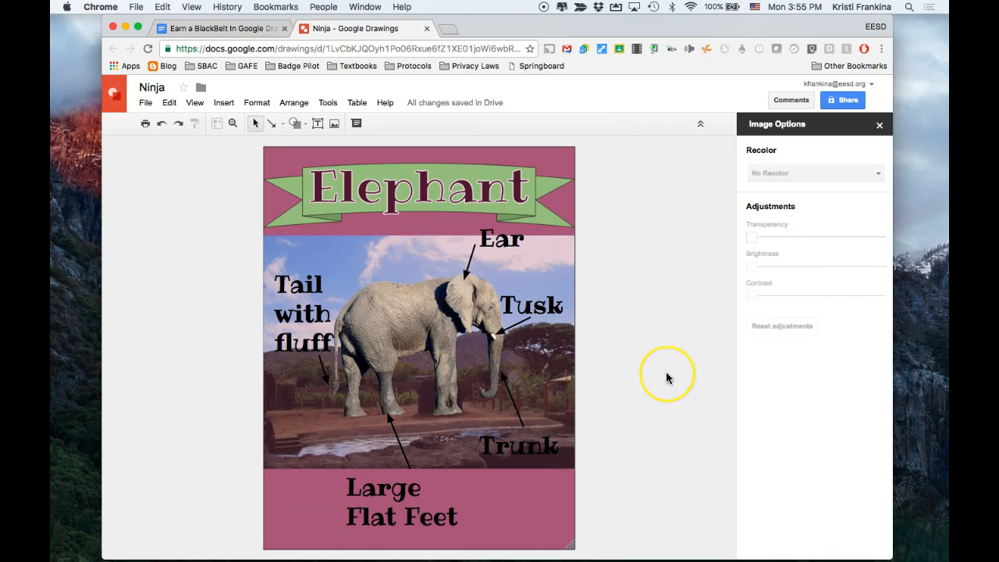